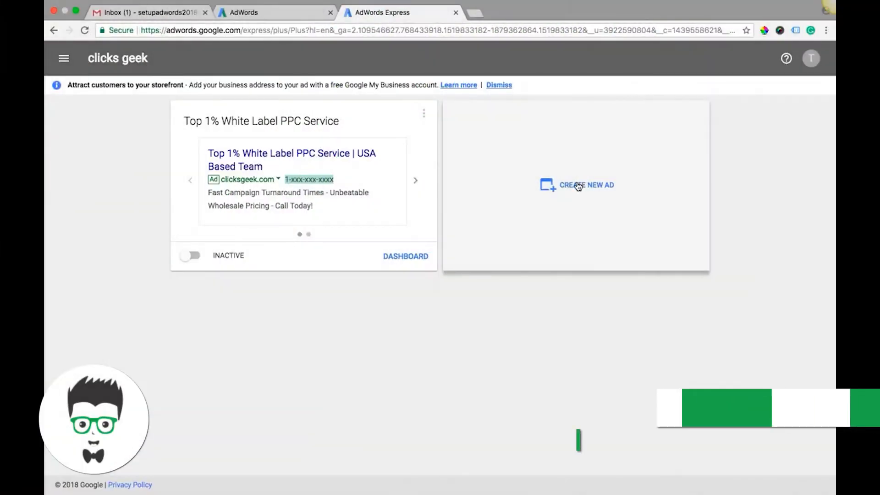
Start a new ad and choose 'Call your business' as its goal.
click(586, 185)
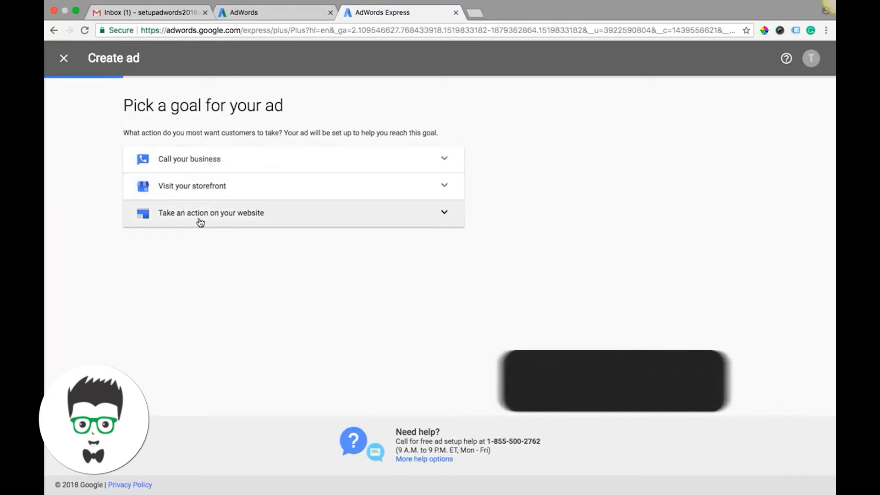
click(211, 213)
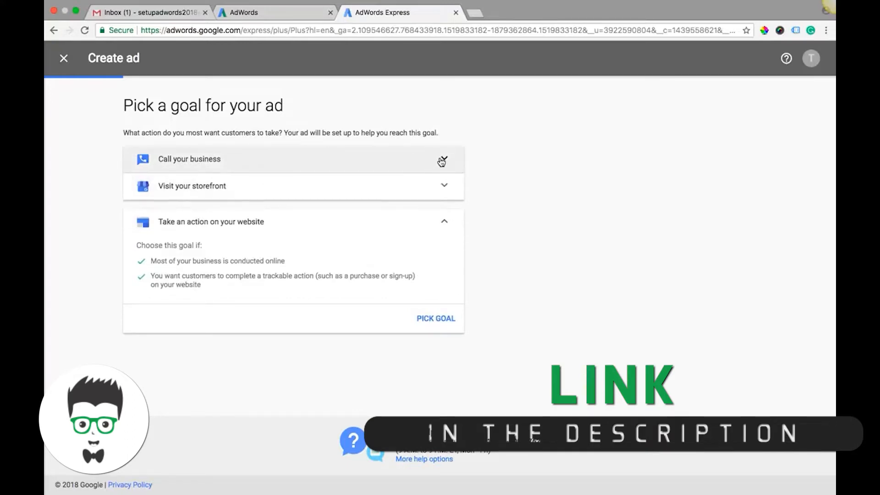
click(435, 318)
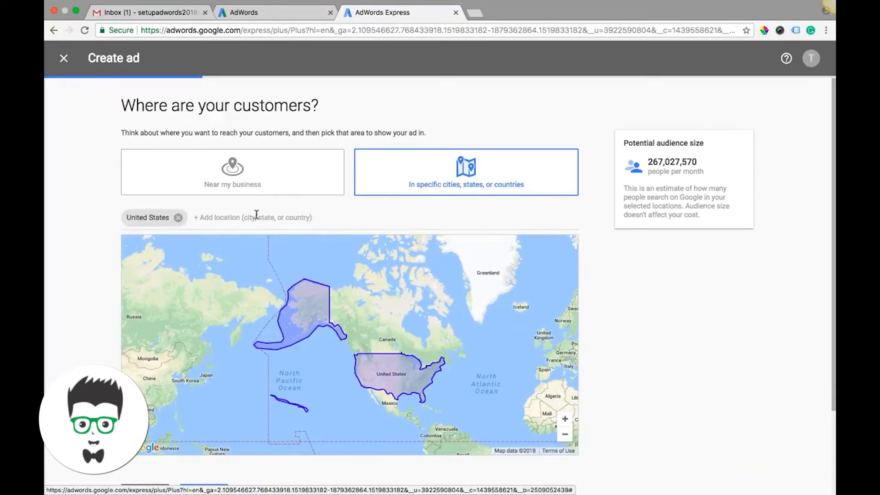
Target customers near the business within a 20-mile radius of Philadelphia, PA.
click(231, 173)
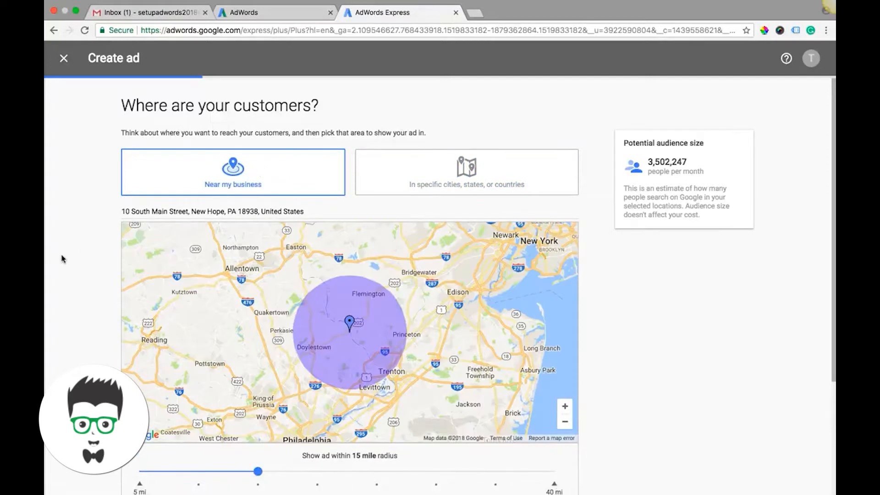
scroll(down, 3)
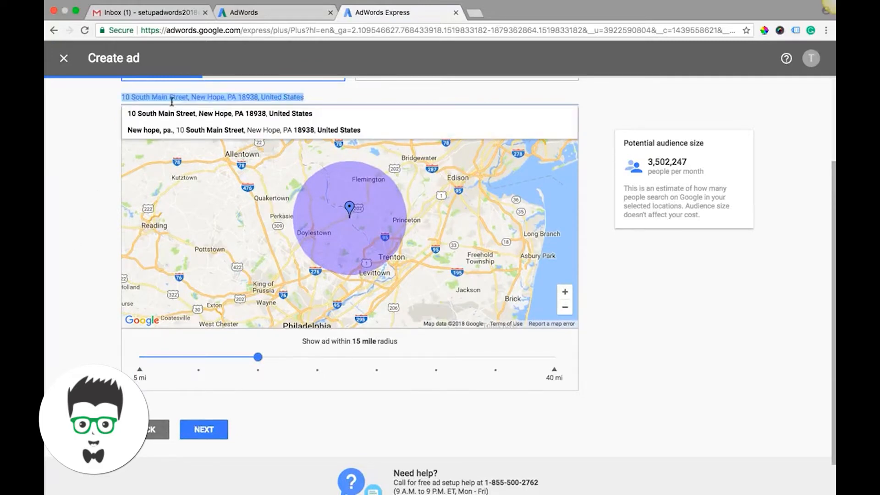
text(phia, PA, USA)
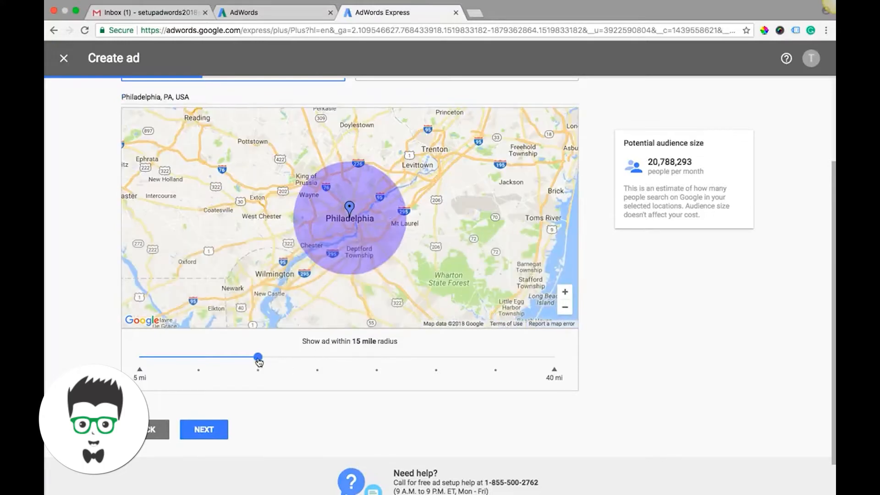
drag(258, 357, 494, 357)
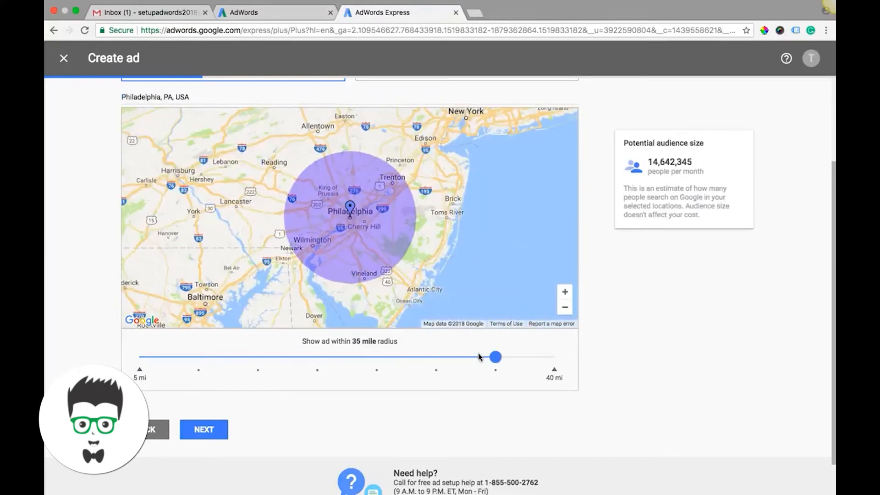
drag(495, 356, 317, 357)
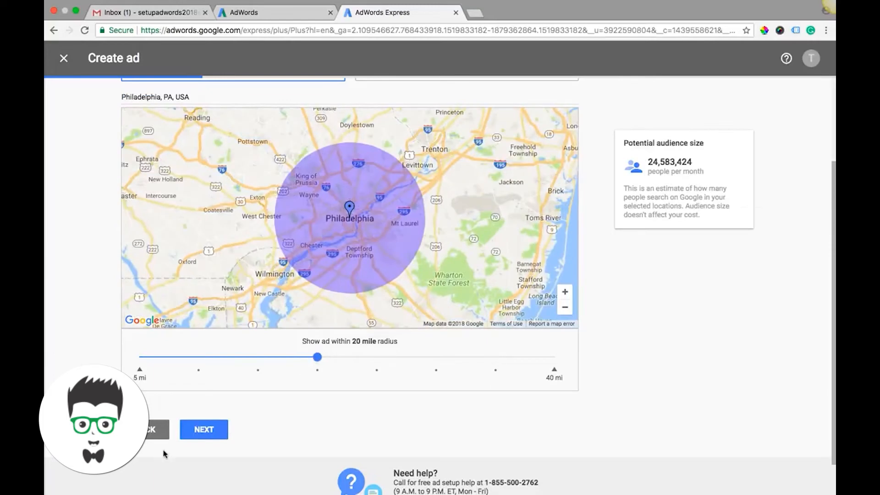
click(203, 429)
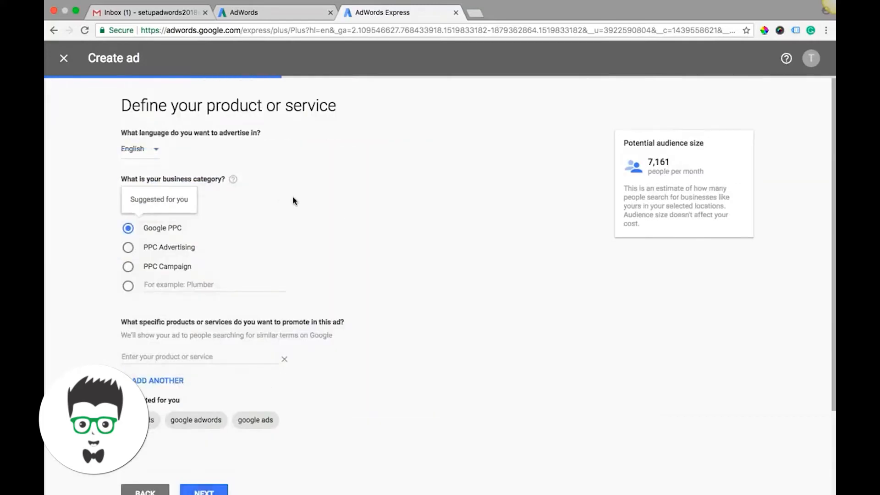
mouse_move(170, 247)
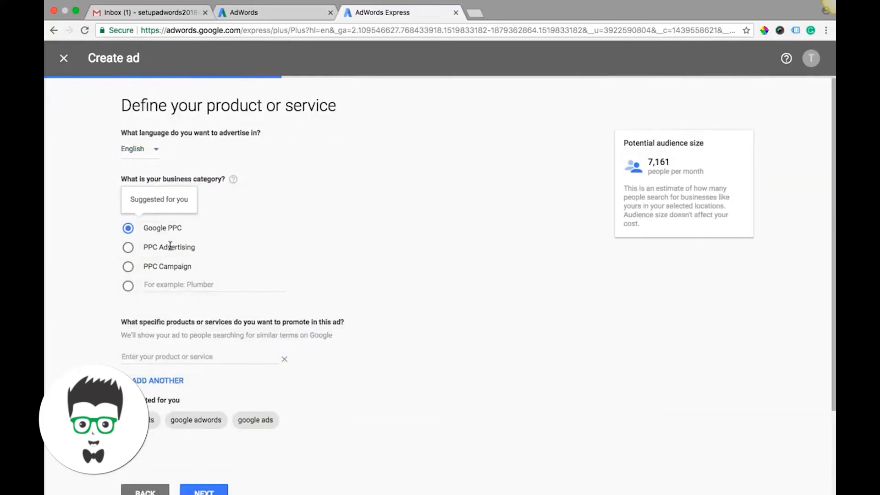
Choose the PPC Advertising category and add suggested pay-per-click products.
click(127, 247)
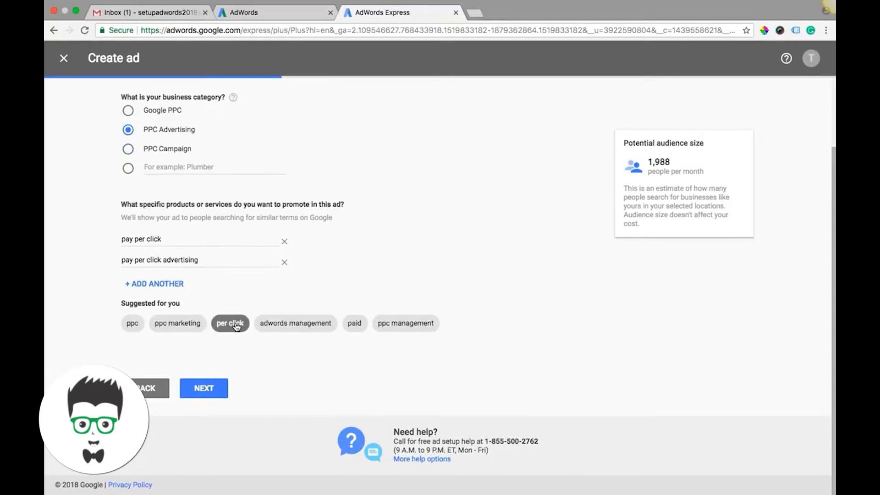
click(296, 323)
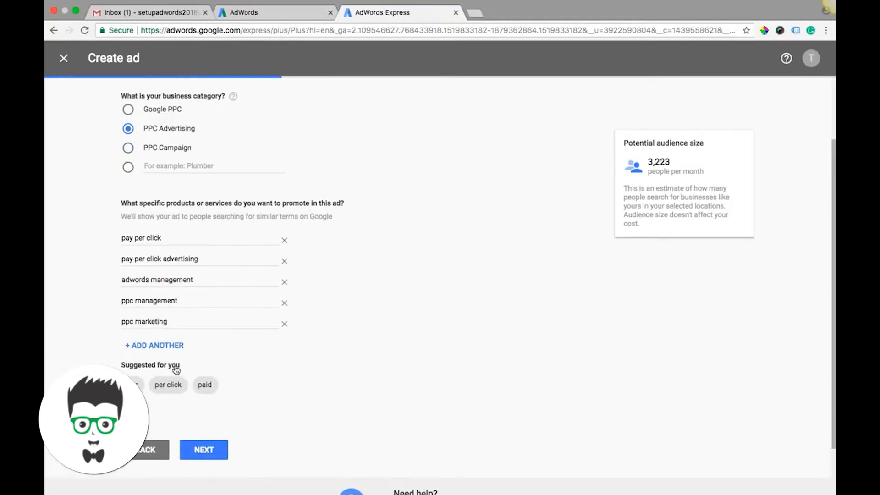
click(203, 449)
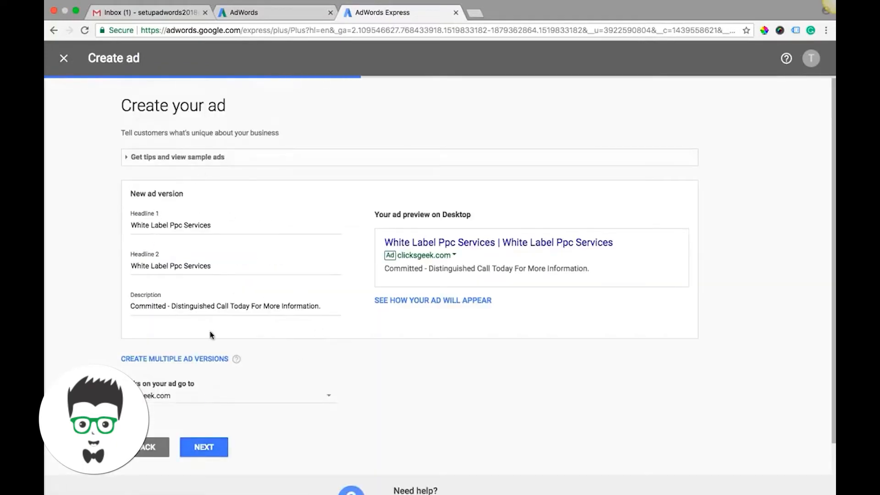
Set the headlines to 'PPC Services' and 'We'll manage your campaigns'.
click(179, 225)
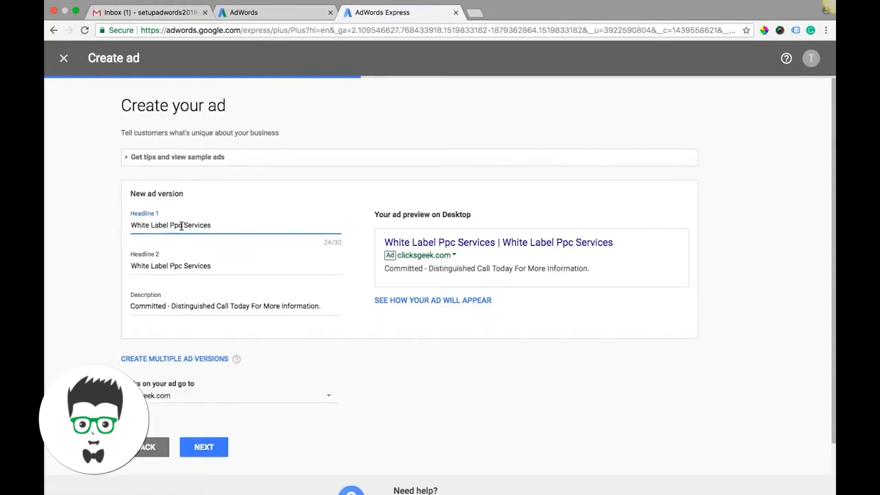
text(PPC Services)
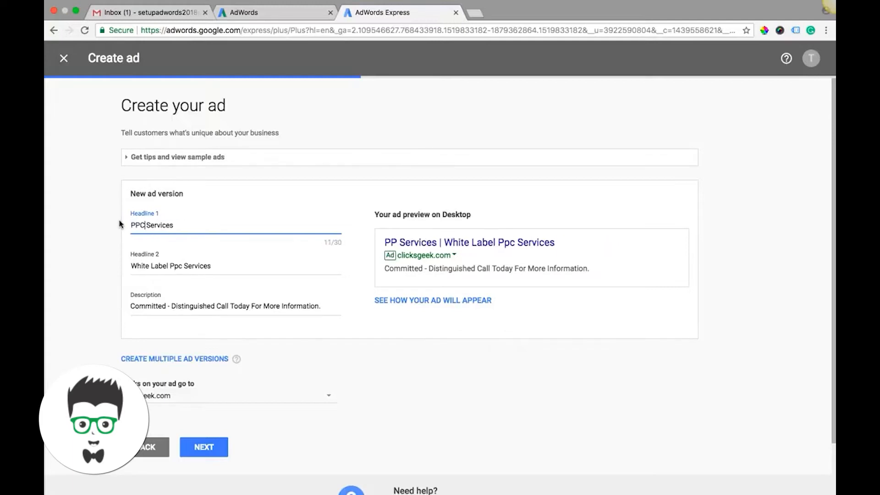
triple_click(170, 265)
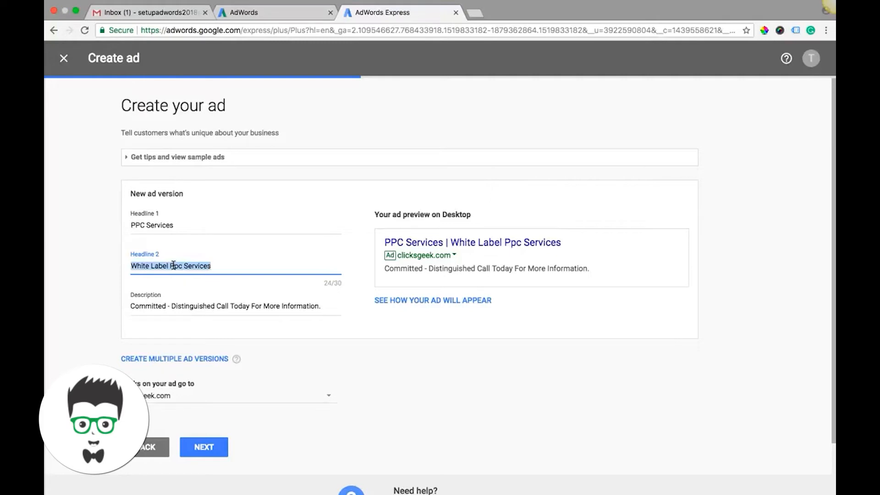
text(We'll mana)
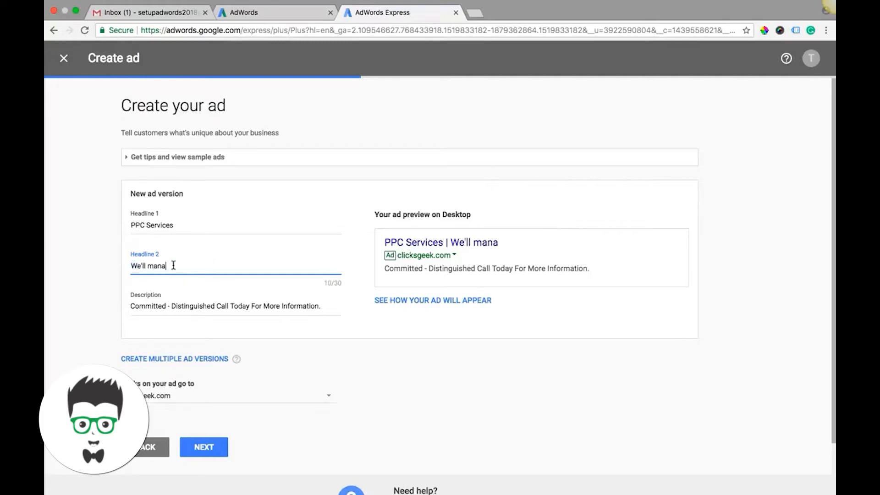
text(ge your campai)
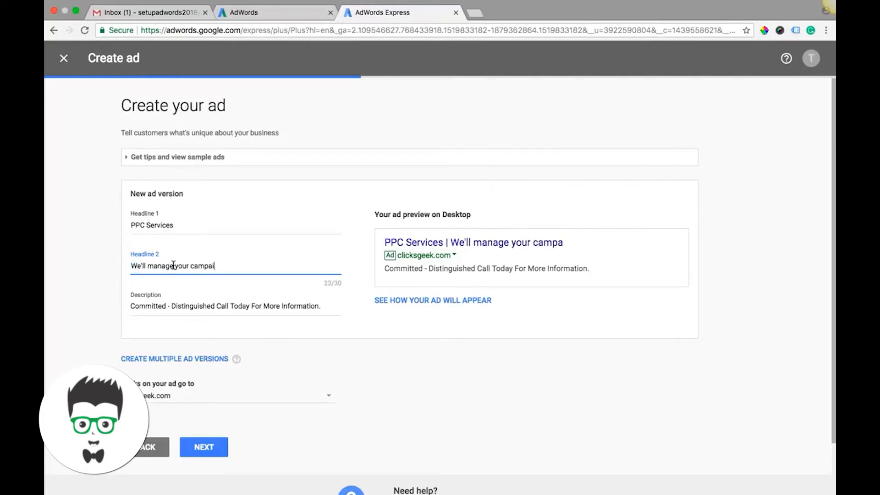
text(igns)
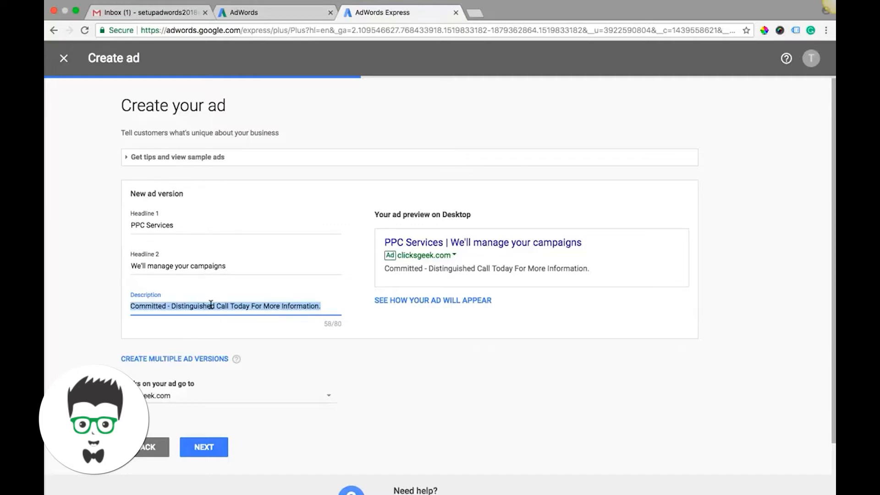
Write a call-today description for the ad.
text(description here call tod)
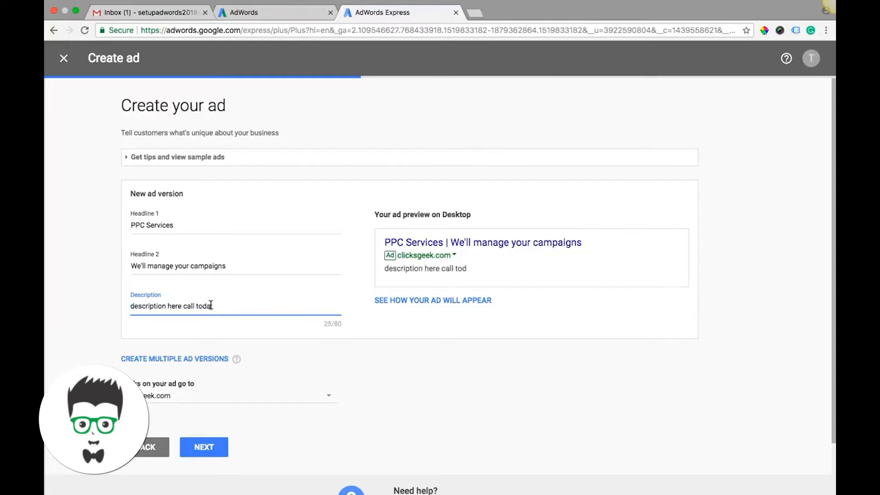
text(ay)
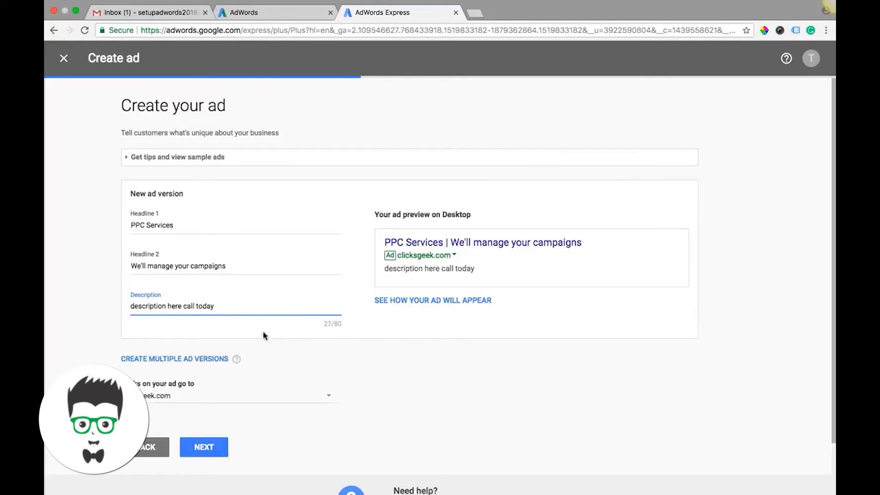
mouse_move(193, 432)
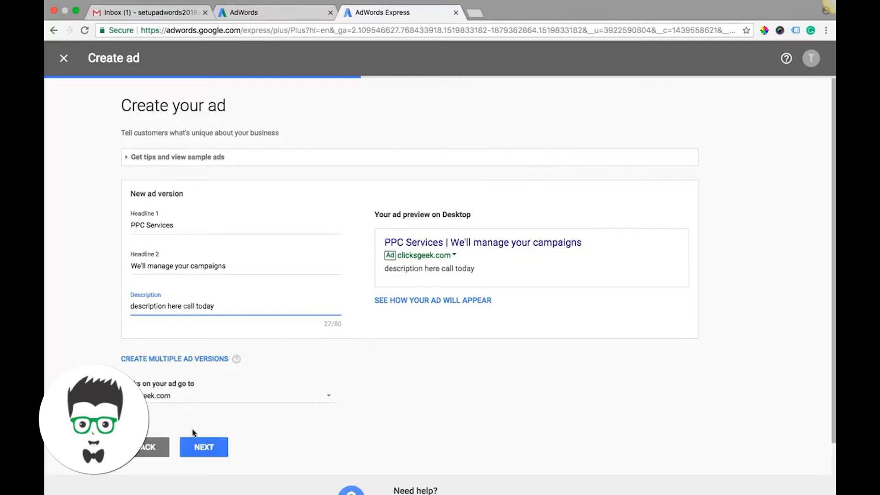
click(203, 447)
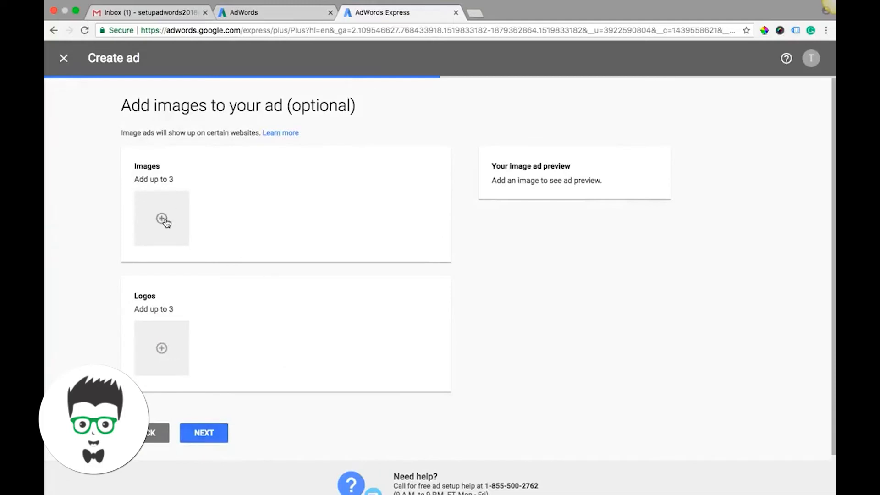
mouse_move(182, 314)
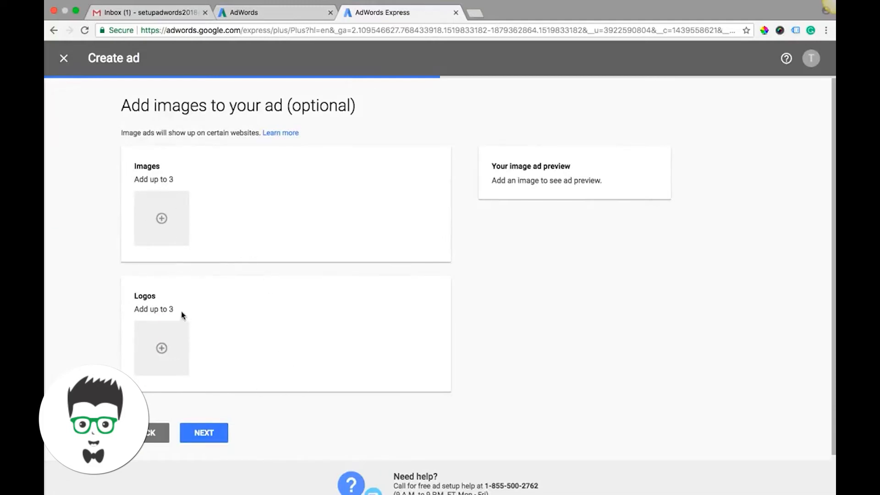
Skip images and add a phone number with verified calls turned on.
click(203, 432)
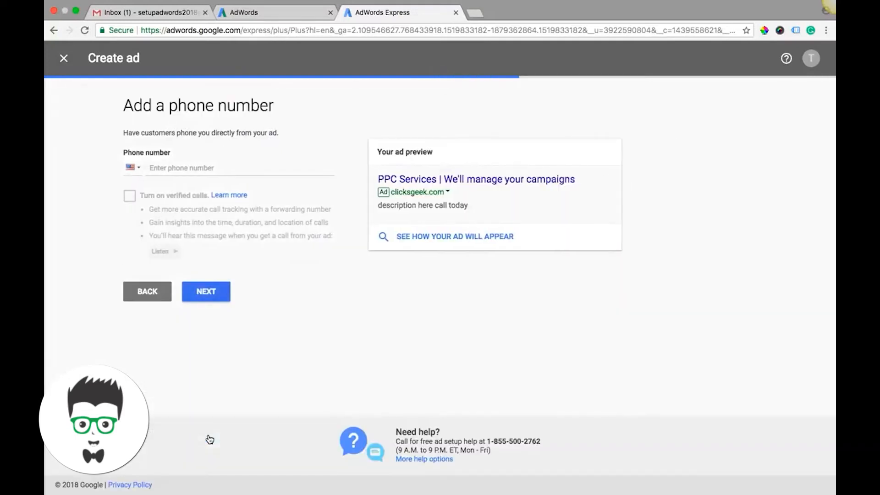
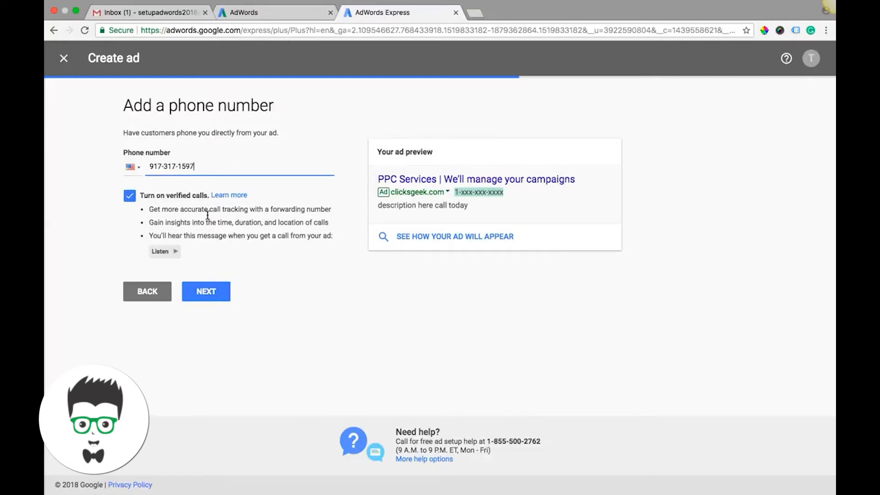
mouse_move(206, 292)
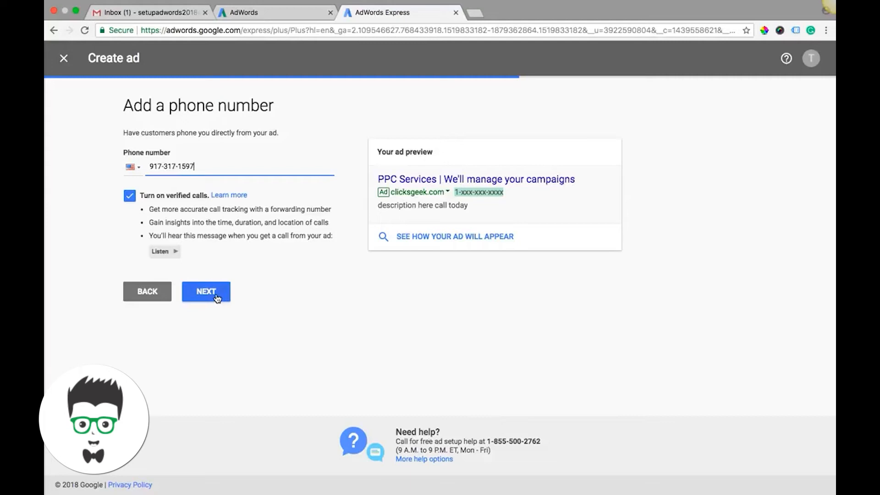
click(205, 292)
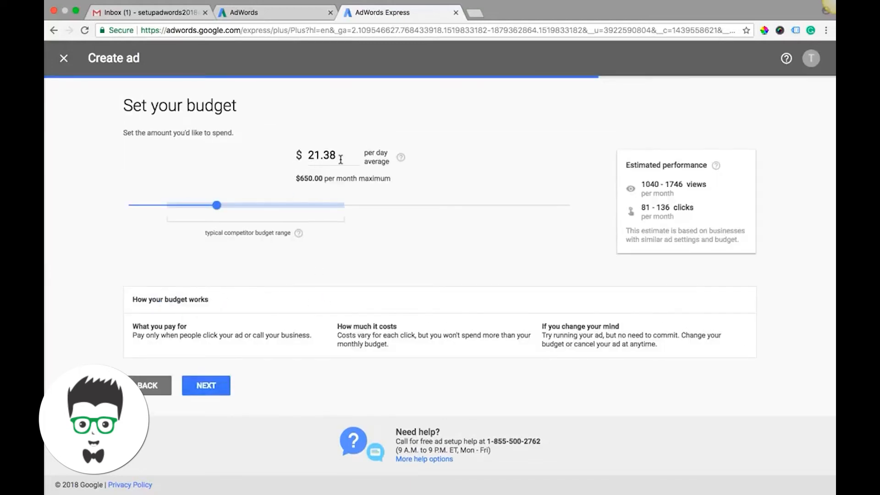
Set the daily budget to $31.25, about $950 monthly maximum.
drag(218, 205, 231, 205)
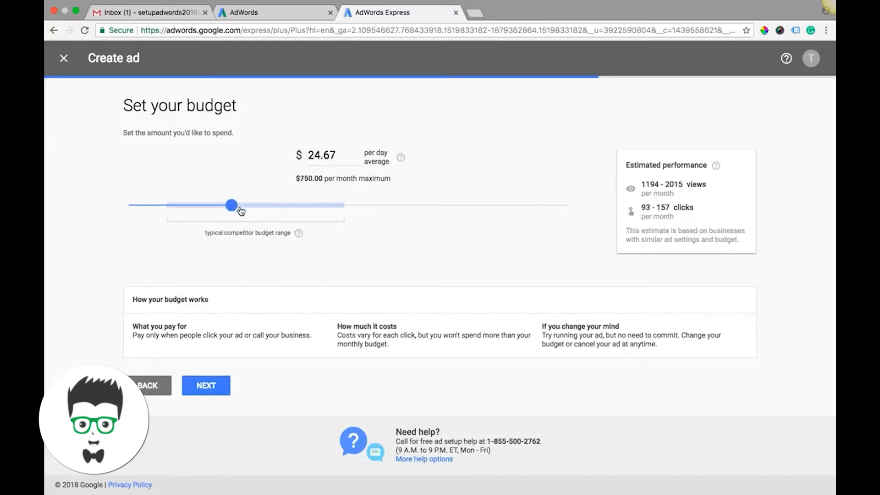
drag(231, 206, 569, 205)
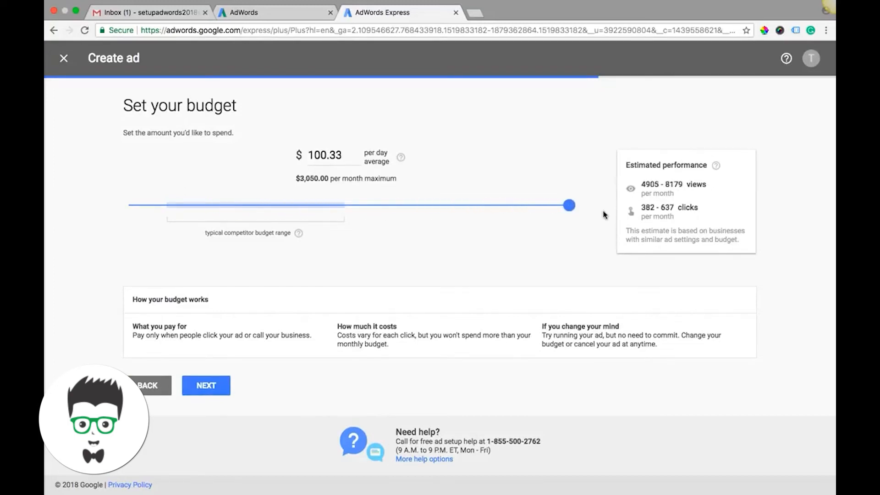
drag(568, 205, 203, 205)
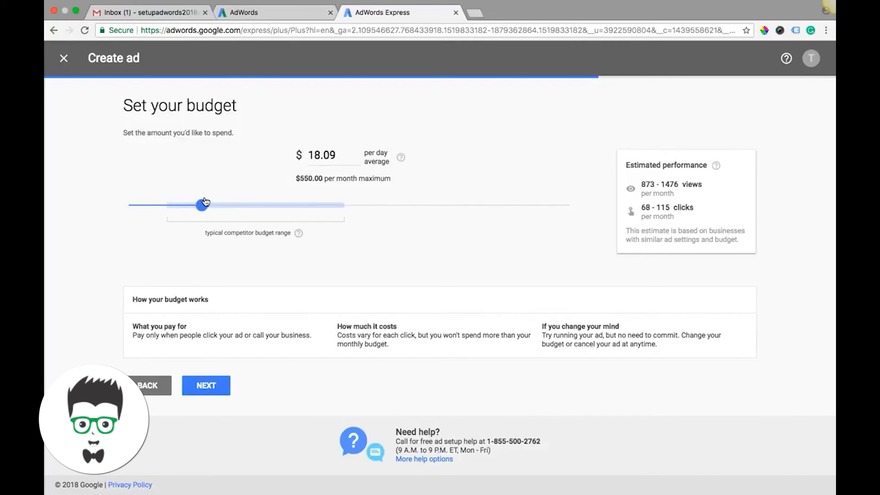
drag(203, 205, 260, 204)
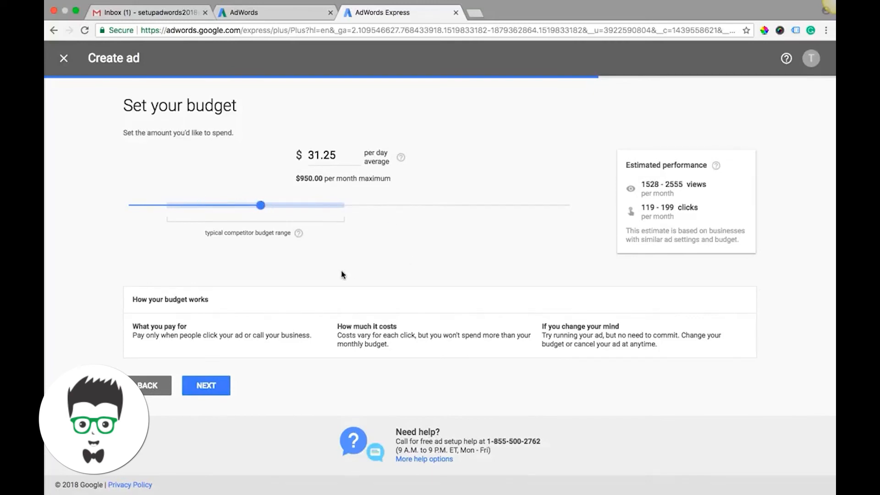
mouse_move(711, 176)
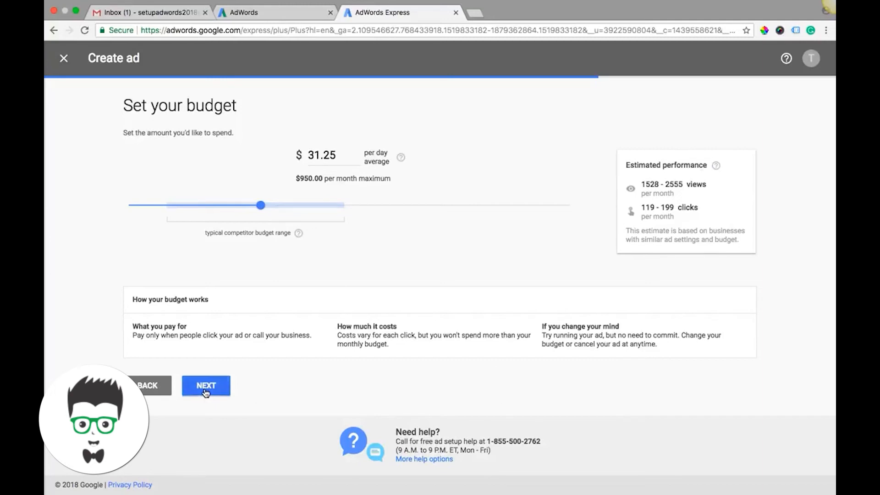
click(205, 386)
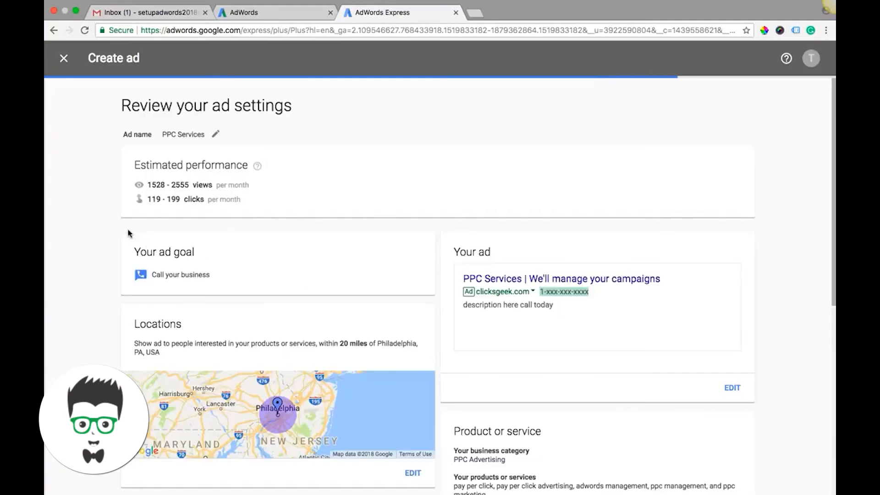
Scroll through the ad settings review and proceed to payment confirmation.
scroll(down, 3)
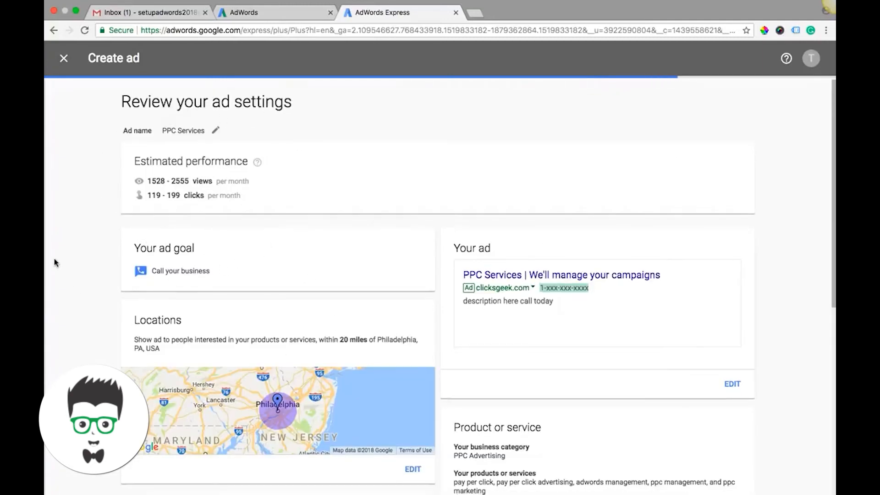
scroll(down, 3)
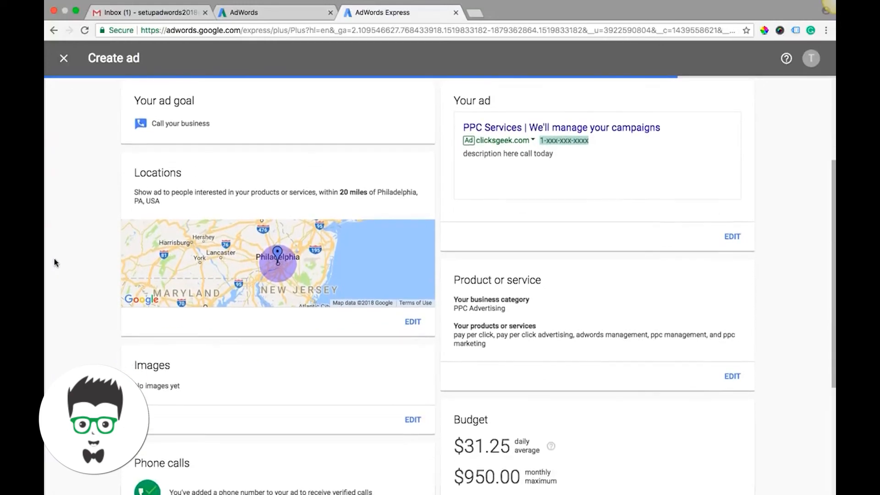
mouse_move(437, 267)
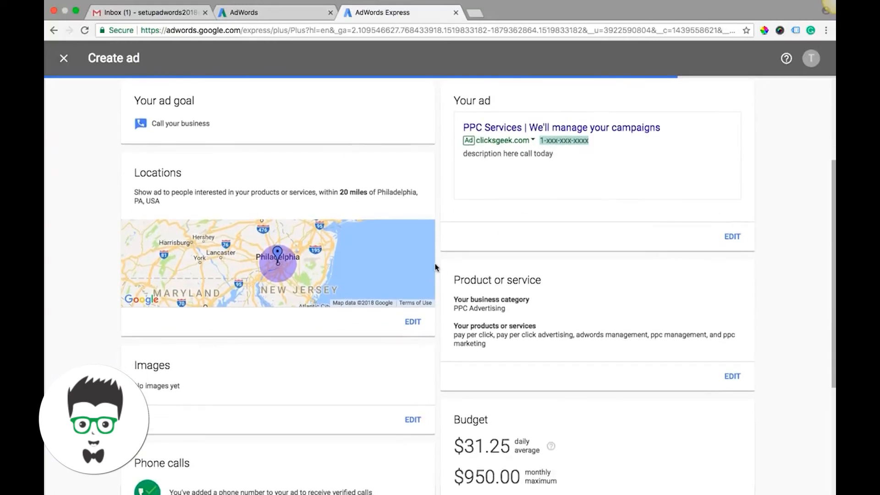
scroll(down, 3)
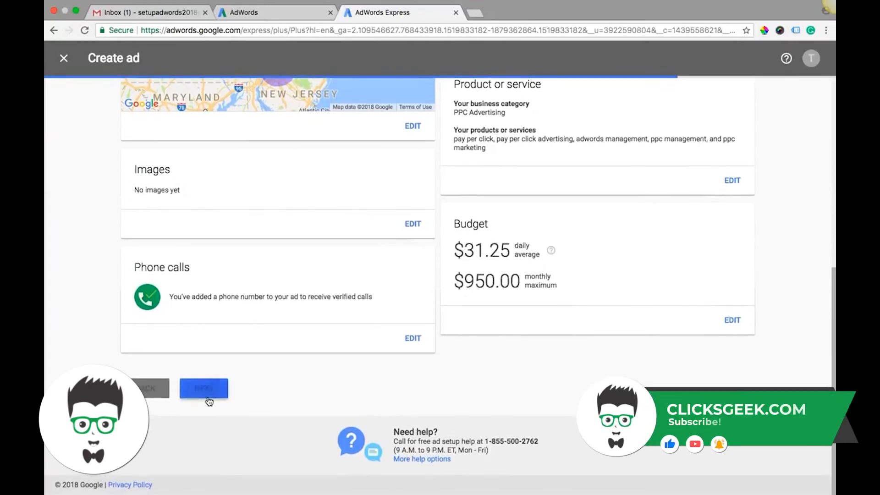
click(203, 388)
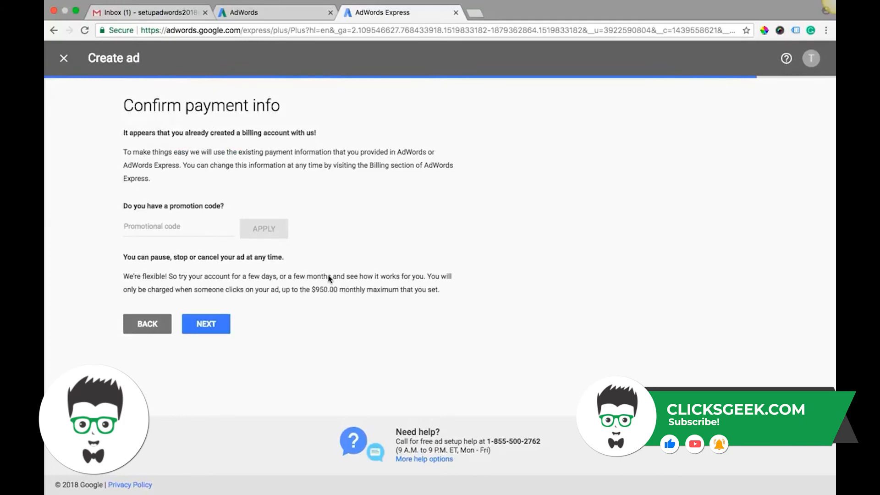
Submit the ad from the Confirm payment info page.
click(205, 323)
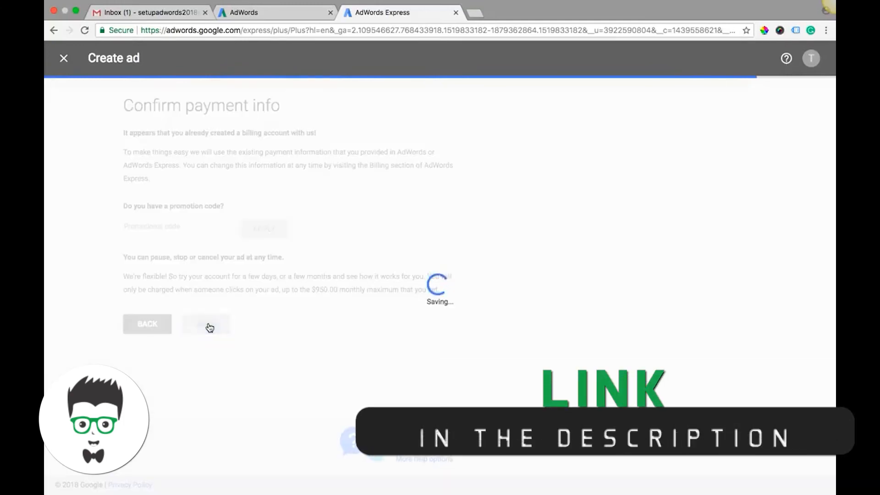
click(205, 324)
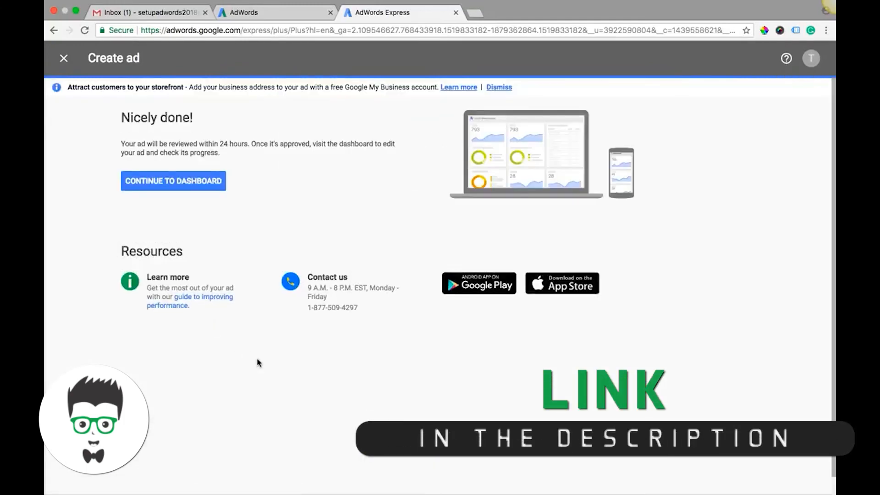